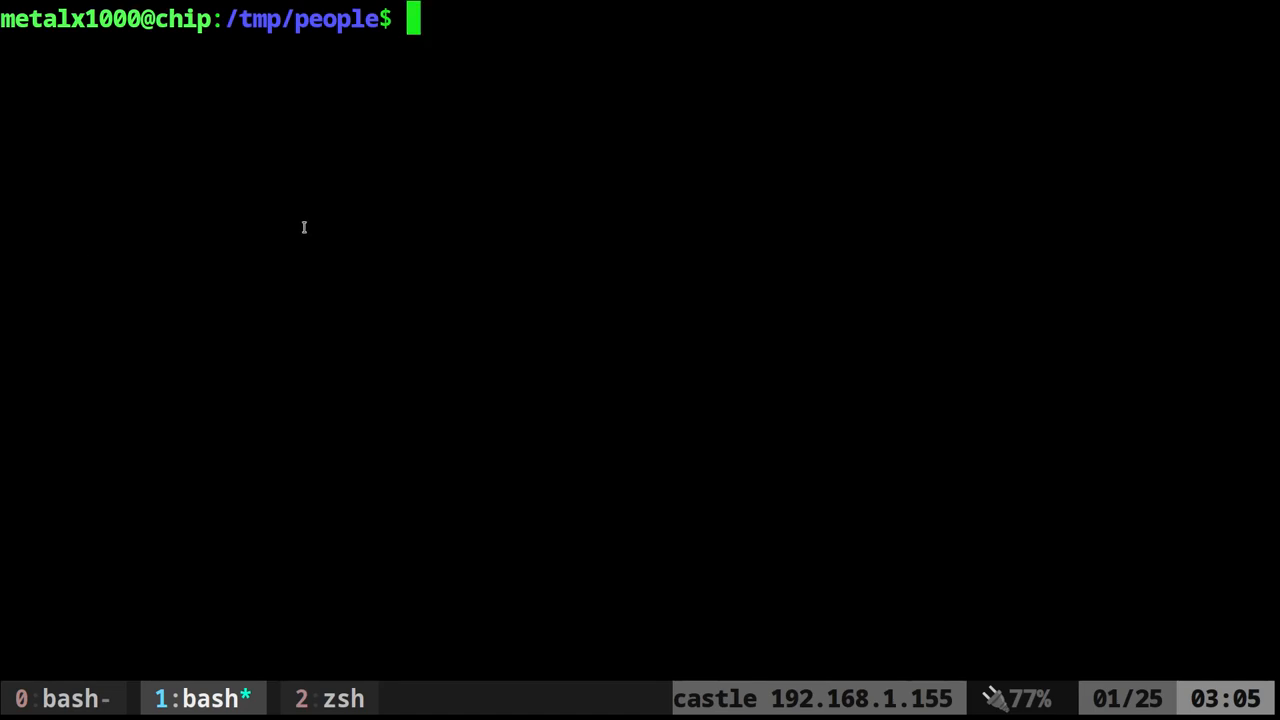
# Count the lines in names.lst, reporting 754 names.
pyautogui.write('cat names.lst |wc -l')
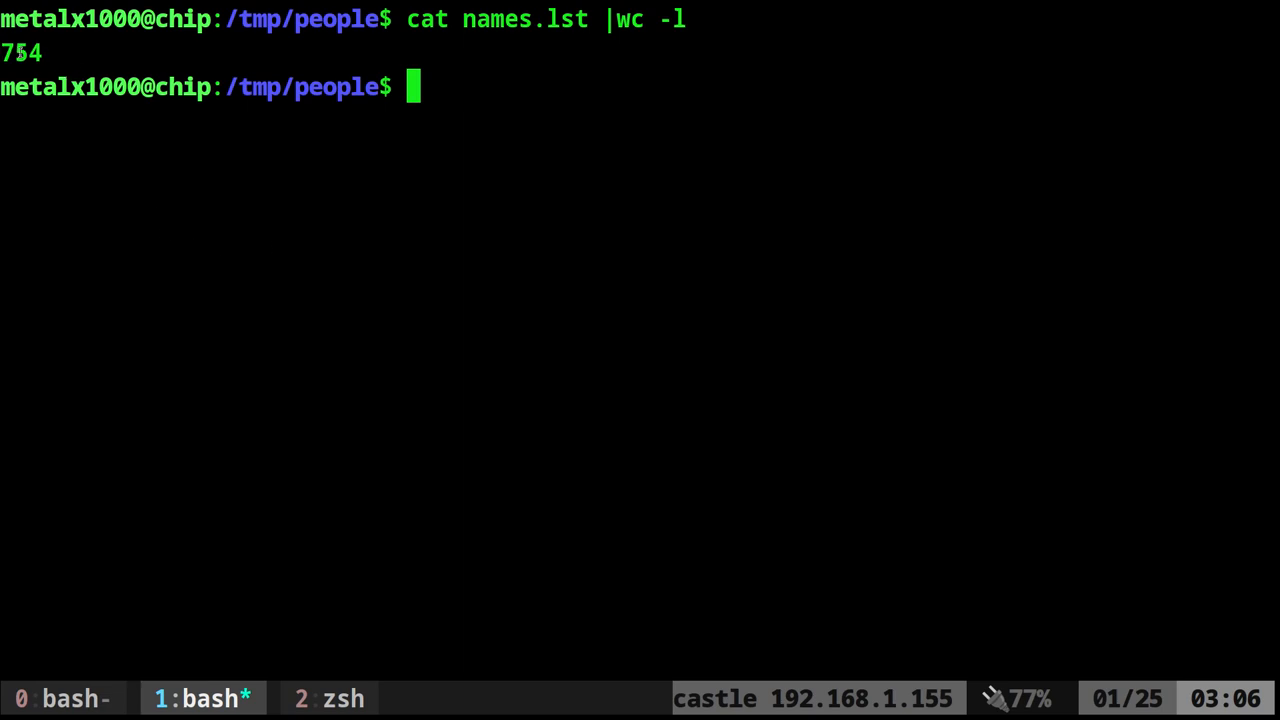
pyautogui.moveTo(260, 288)
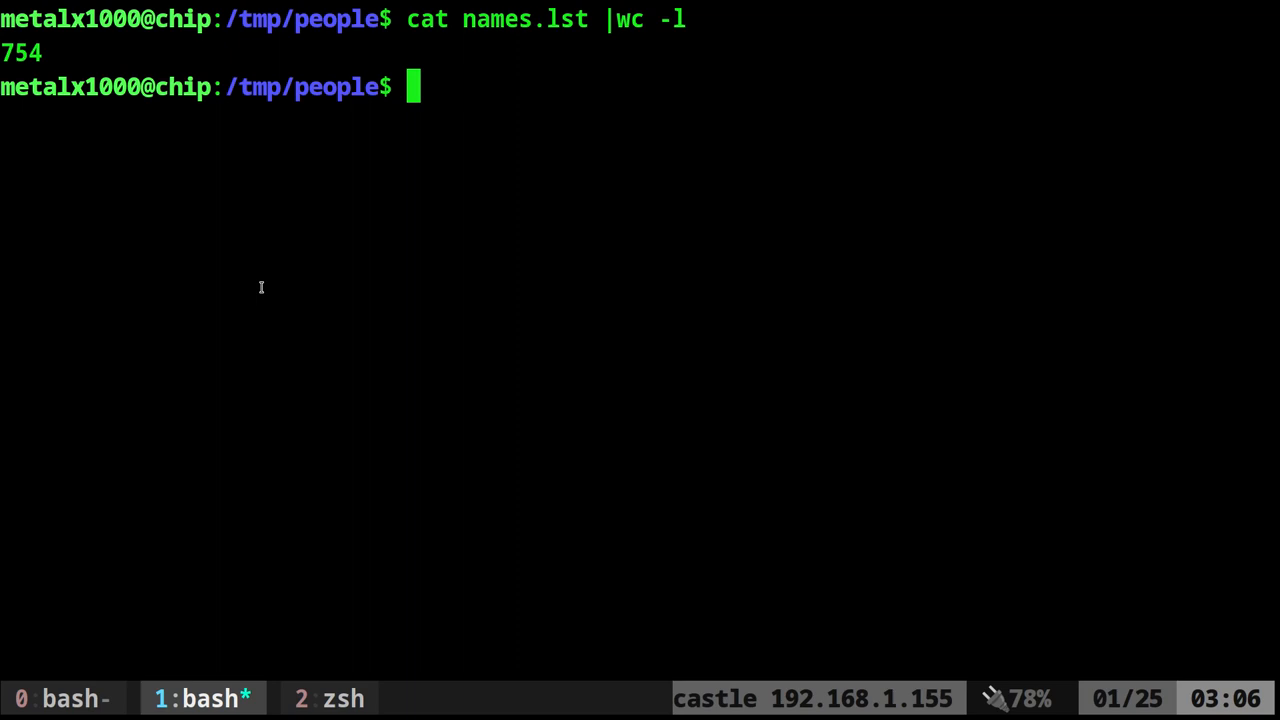
pyautogui.moveTo(462, 336)
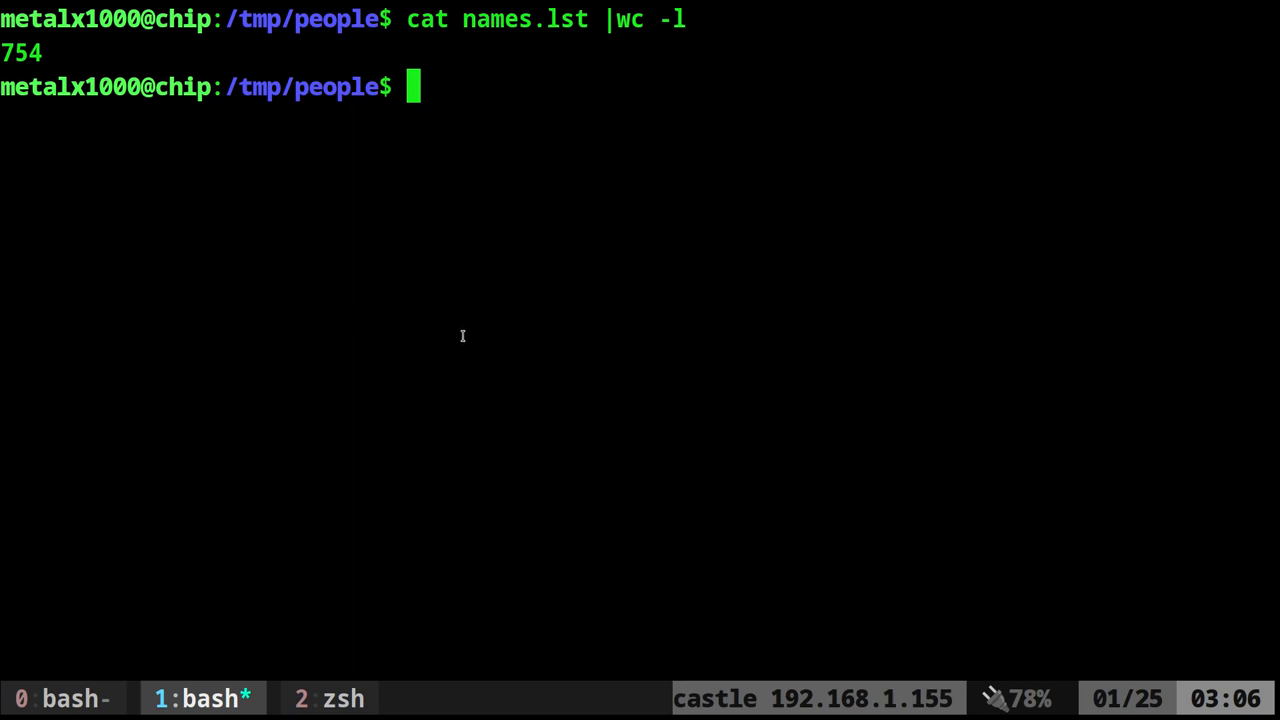
pyautogui.moveTo(632, 352)
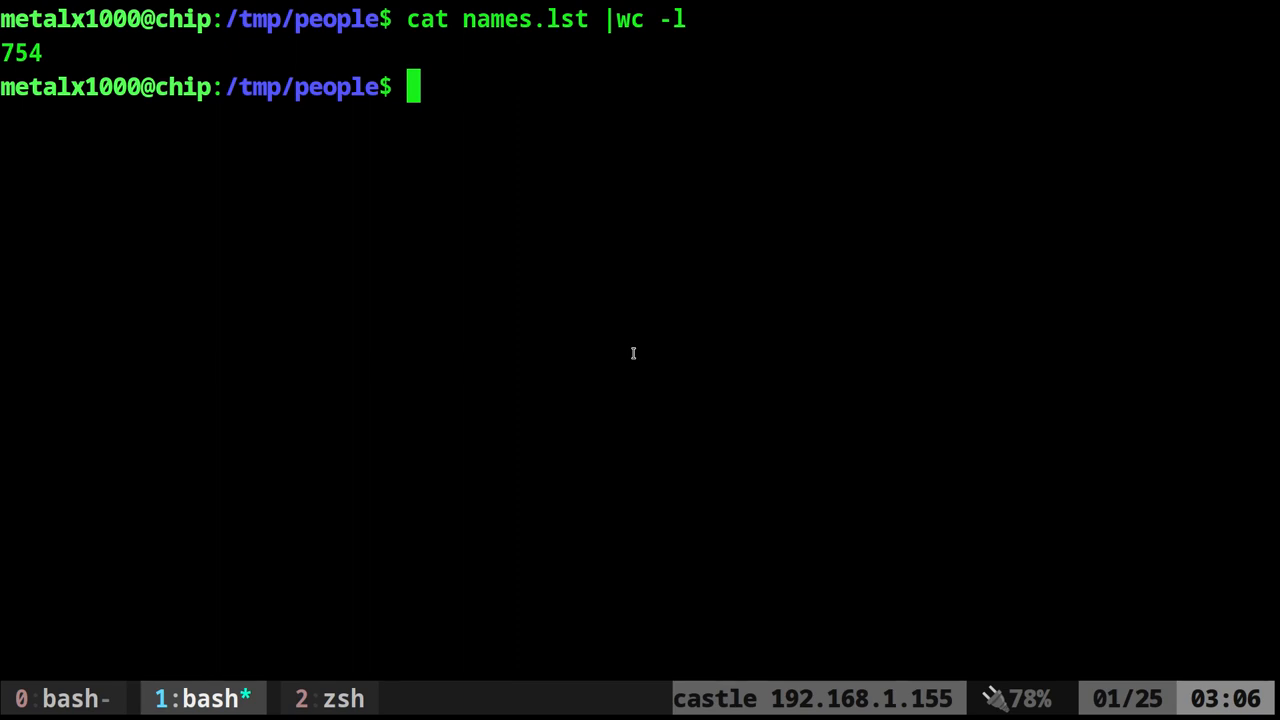
pyautogui.moveTo(818, 204)
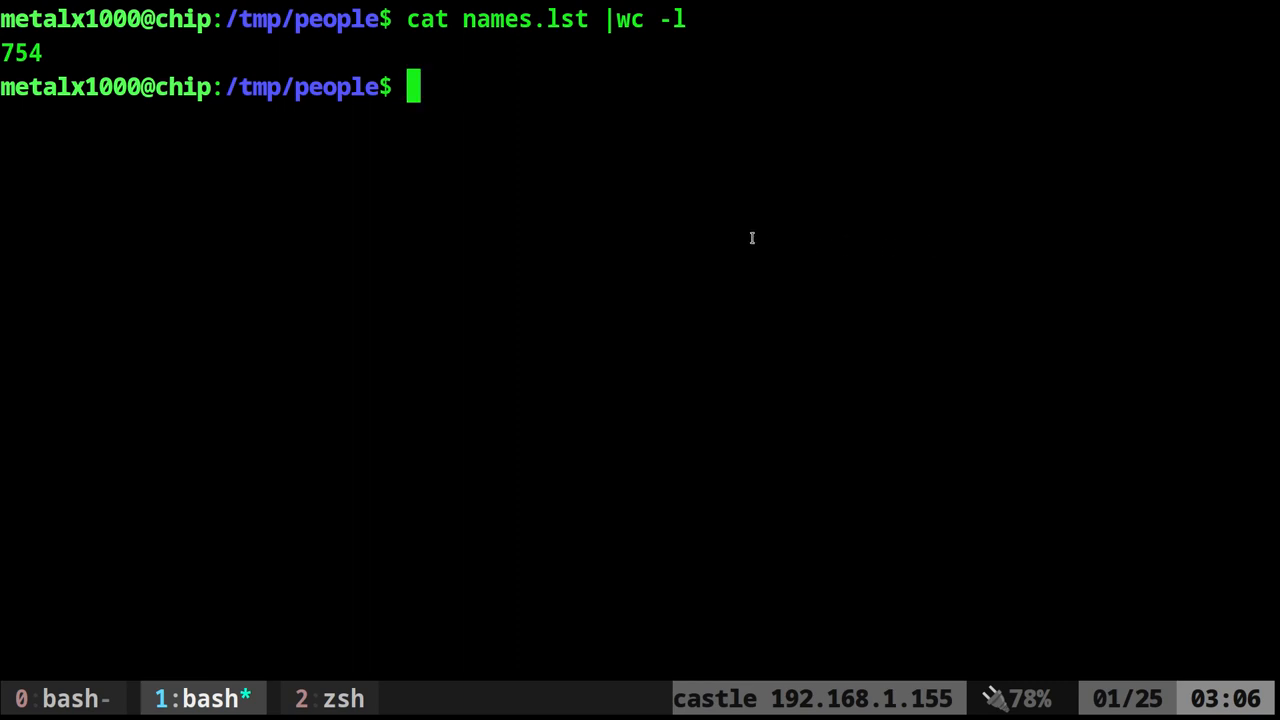
# Shuffle names.lst with sort -R and store the result in the variable random.
pyautogui.write('sort -R names.lst')
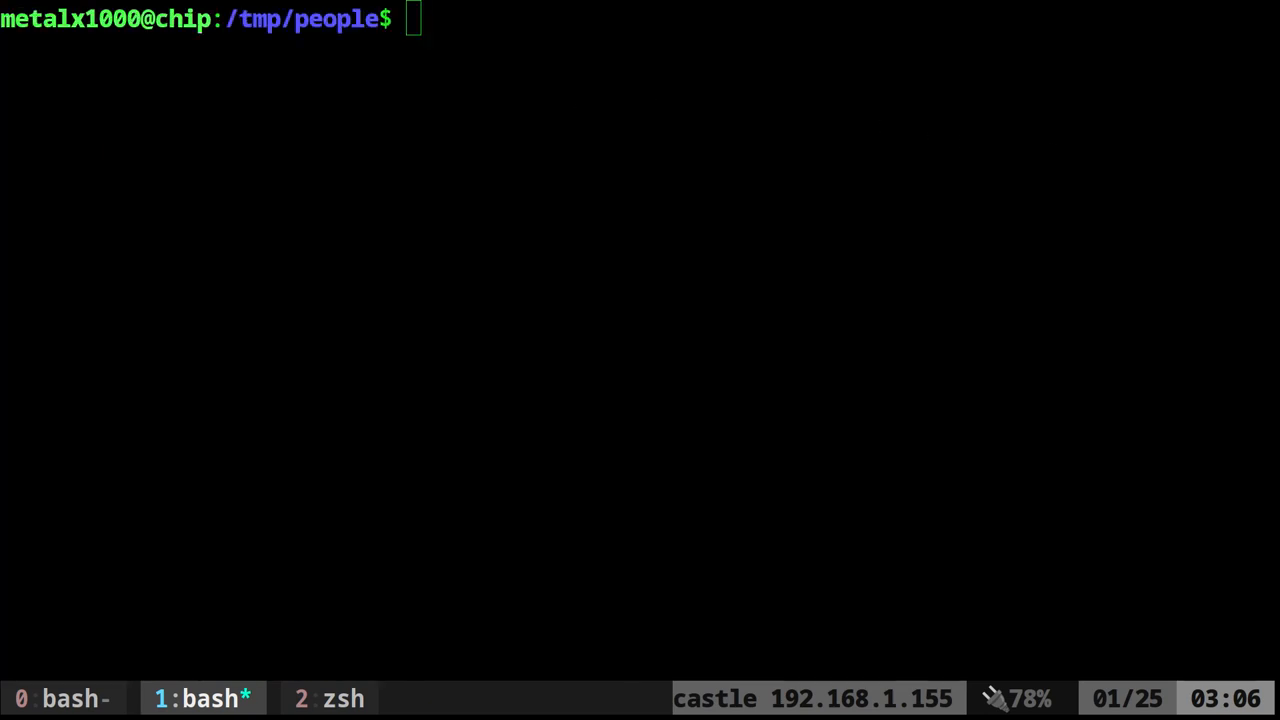
pyautogui.write('random="$(sort -R names.lst)"')
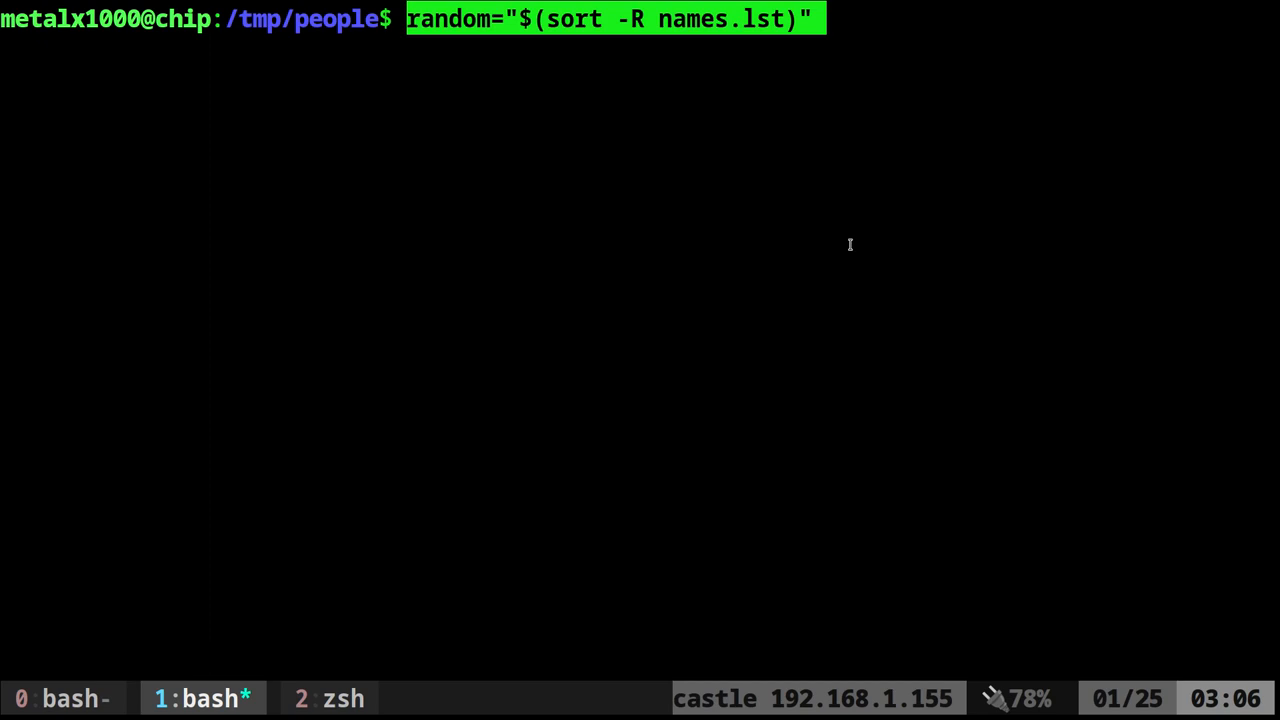
pyautogui.moveTo(678, 24)
pyautogui.write('echo $')
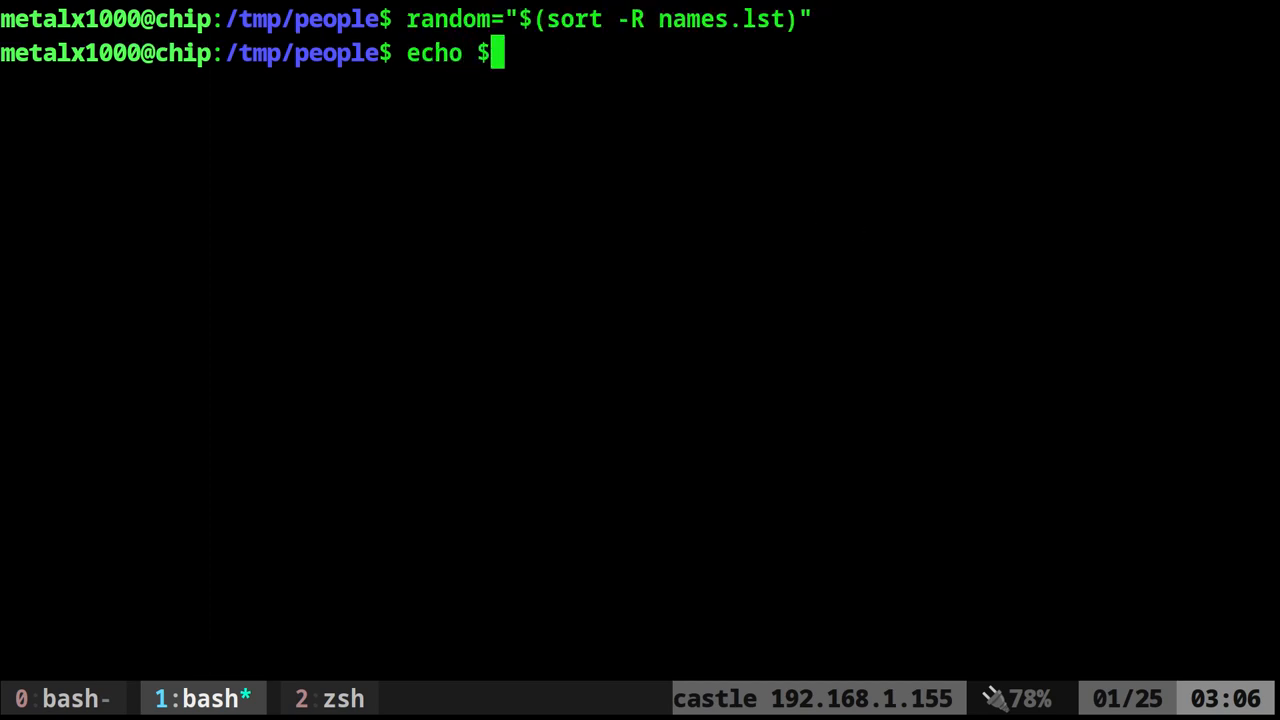
pyautogui.write('random')
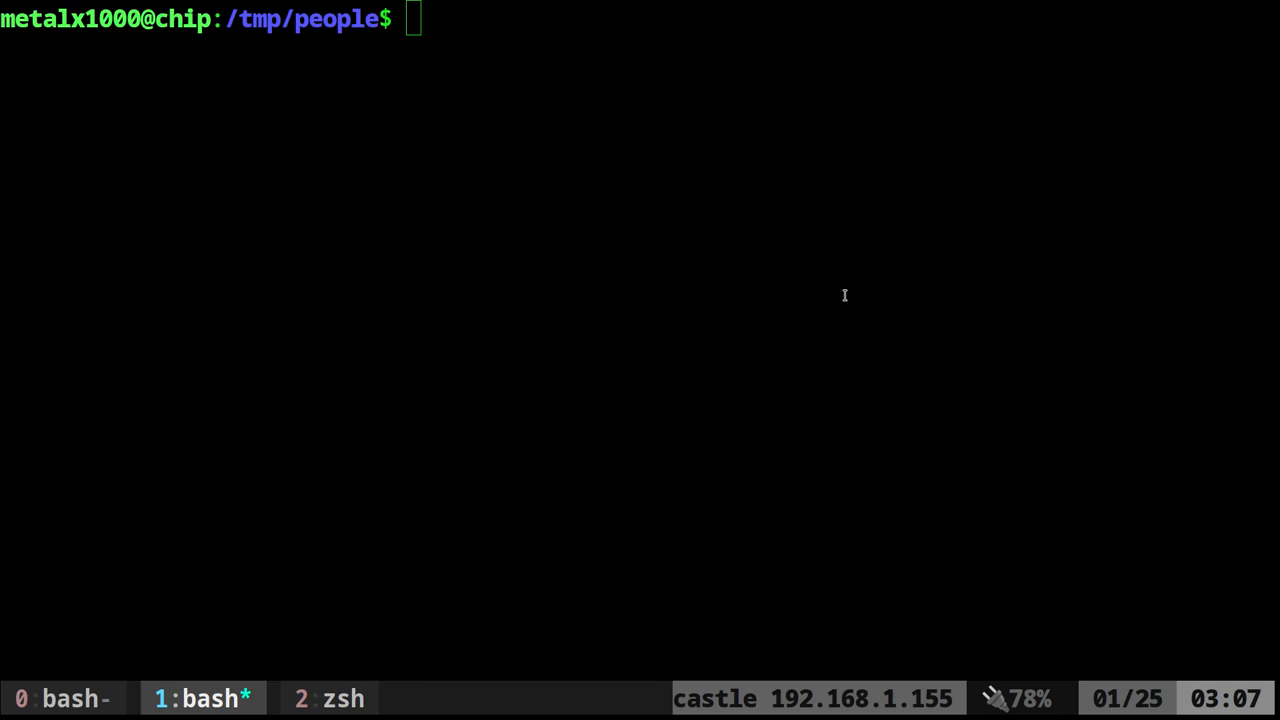
# Set IFS to a space and echo $random so the shuffled names print one per line.
pyautogui.write('IFS=" "')
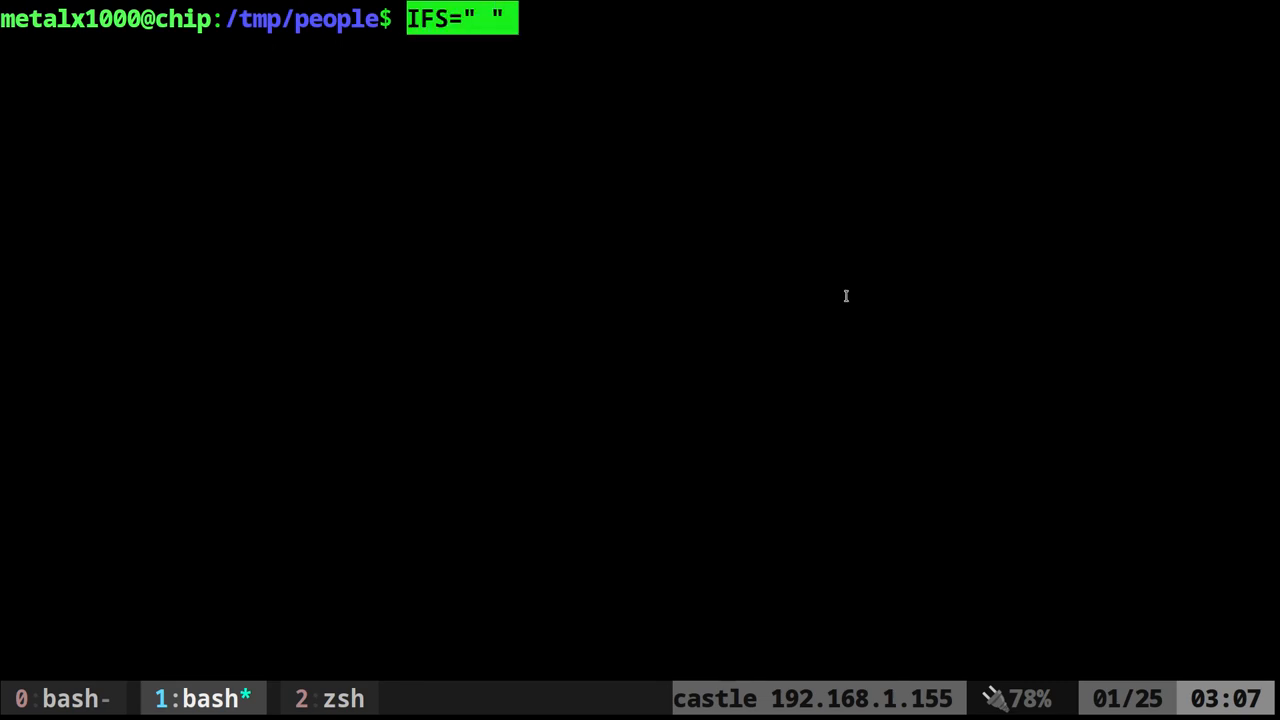
pyautogui.moveTo(854, 284)
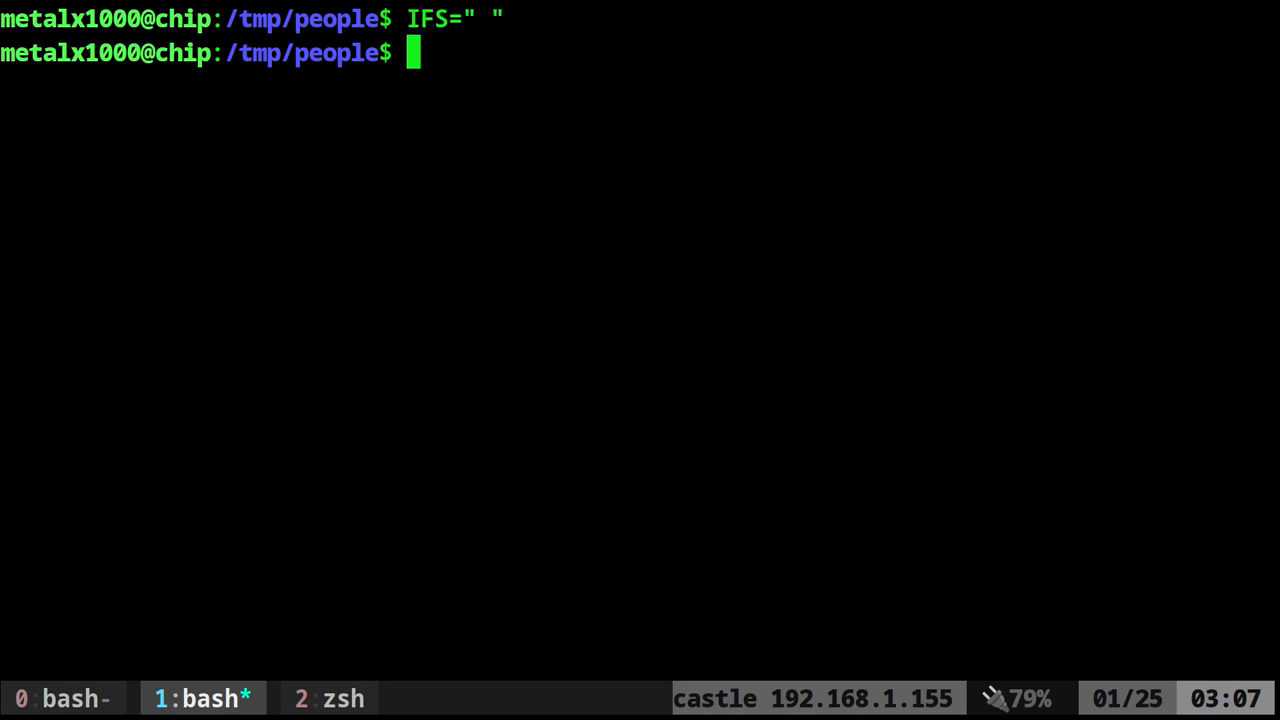
pyautogui.write('echo $random')
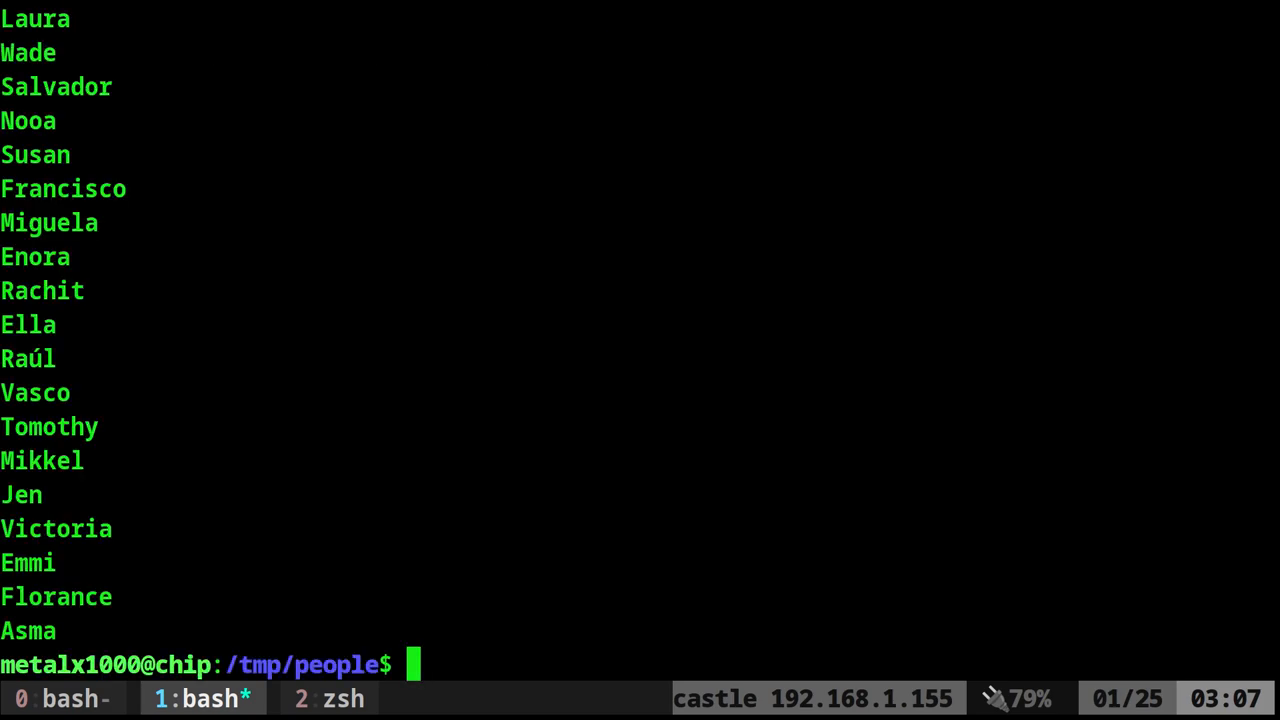
pyautogui.write('echo $random')
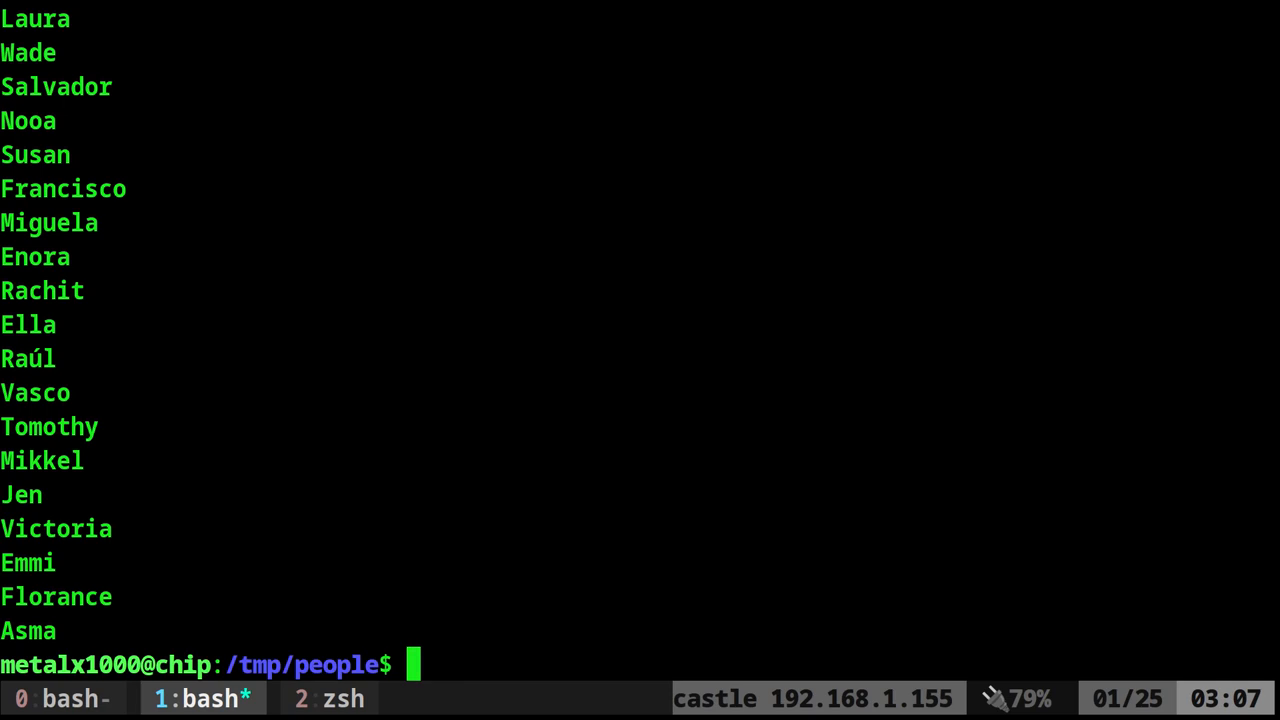
pyautogui.press('ctrl+l')
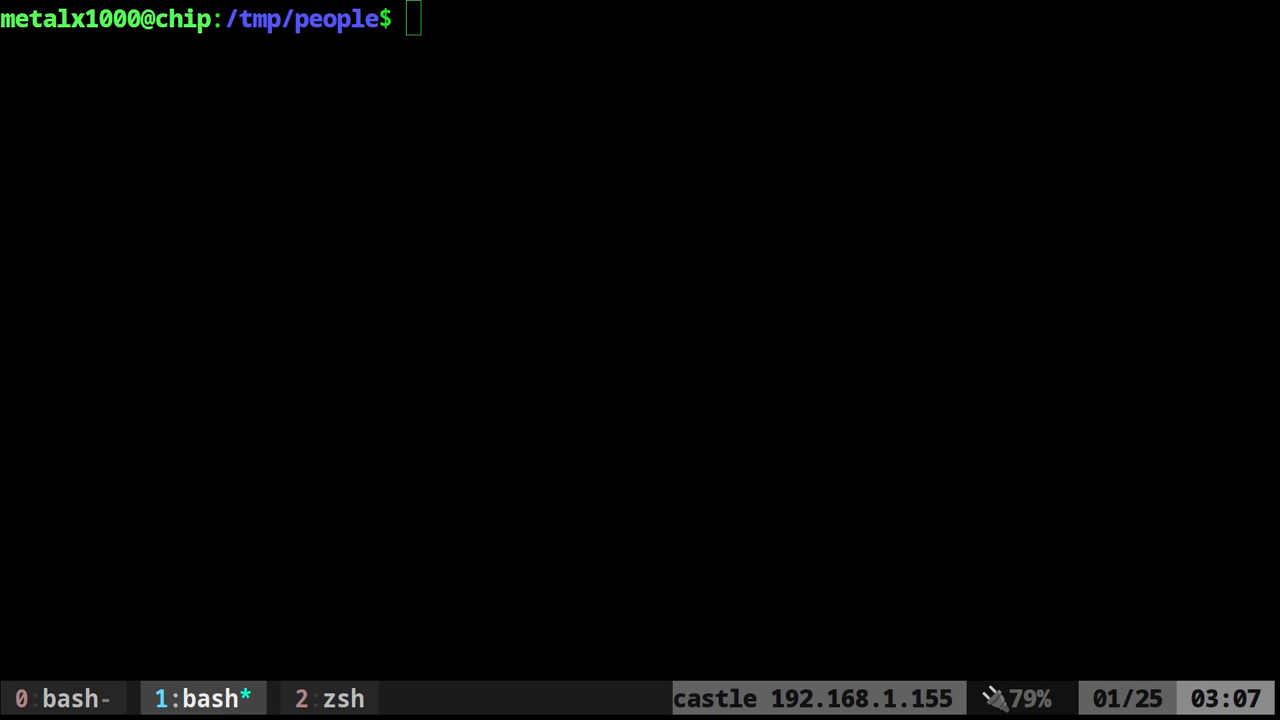
# Assign odds and evens from $random via sed -n 1~2p and 2~2p, then echo $odds.
pyautogui.write('odds="$(echo $random|sed -n 1~2p)"')
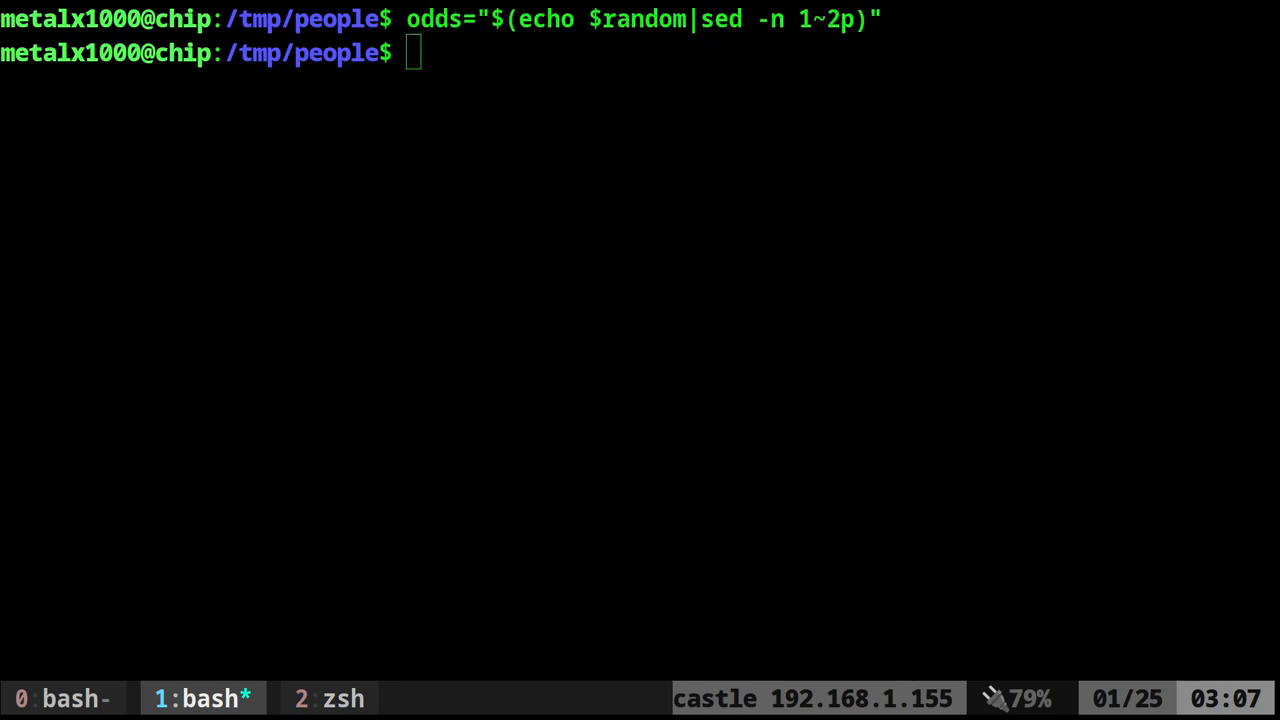
pyautogui.write('evens="$(echo $random|sed -n 2~2p)"')
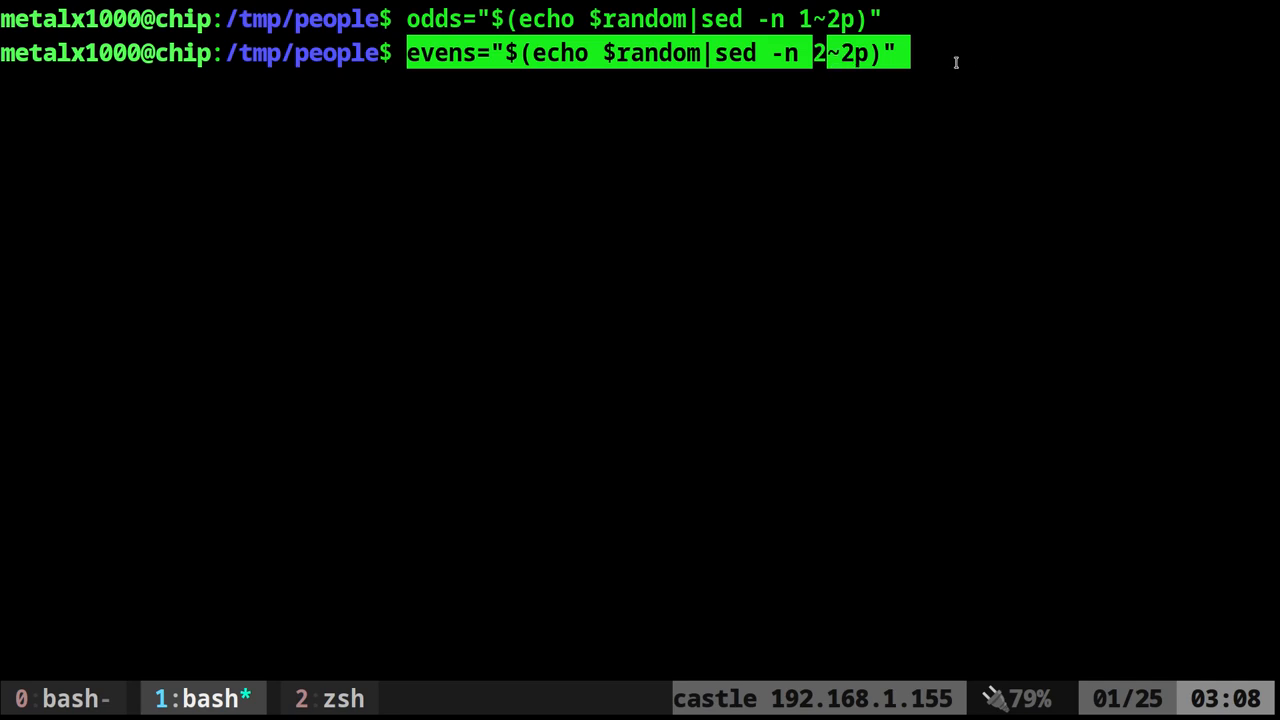
pyautogui.write('echo')
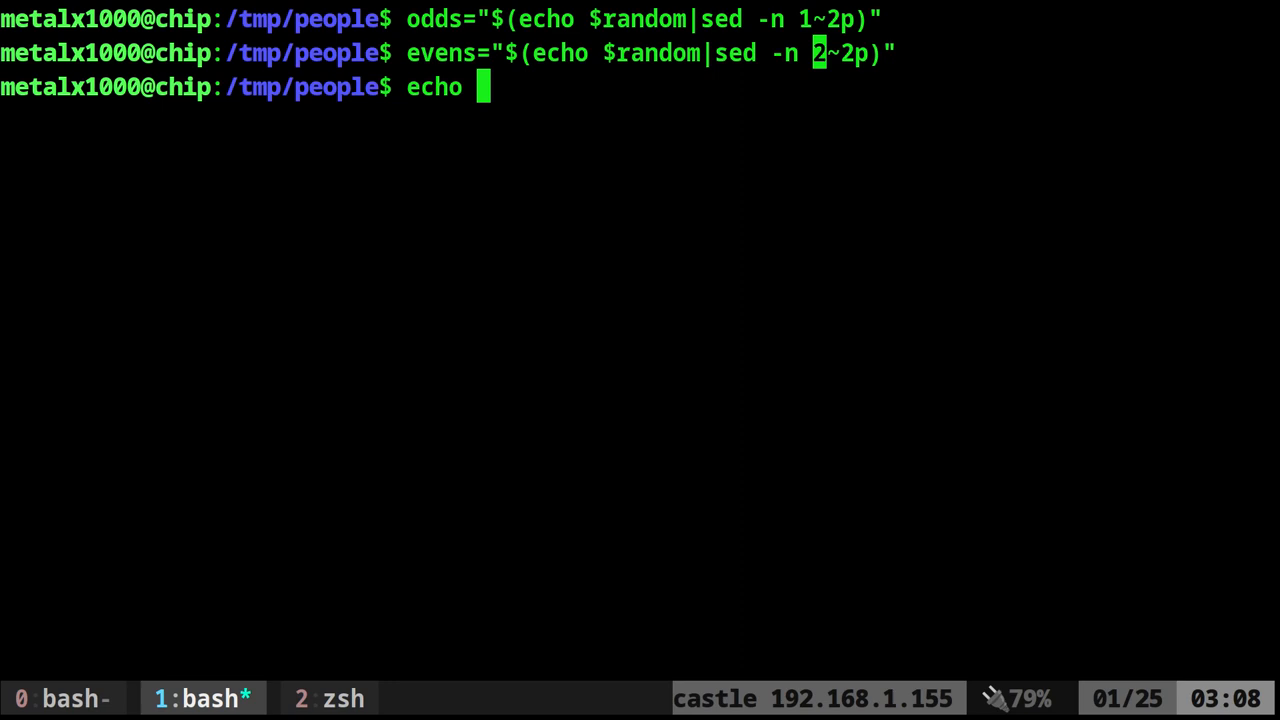
pyautogui.write('$odds')
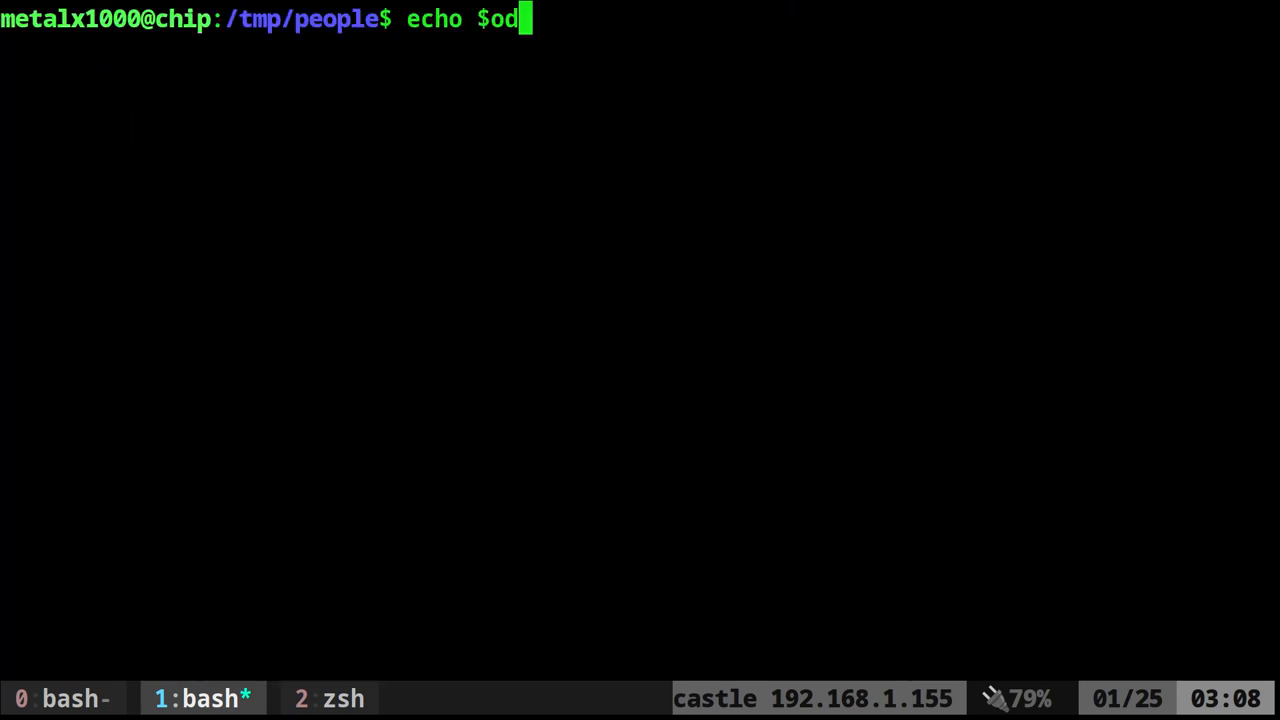
pyautogui.press('Return')
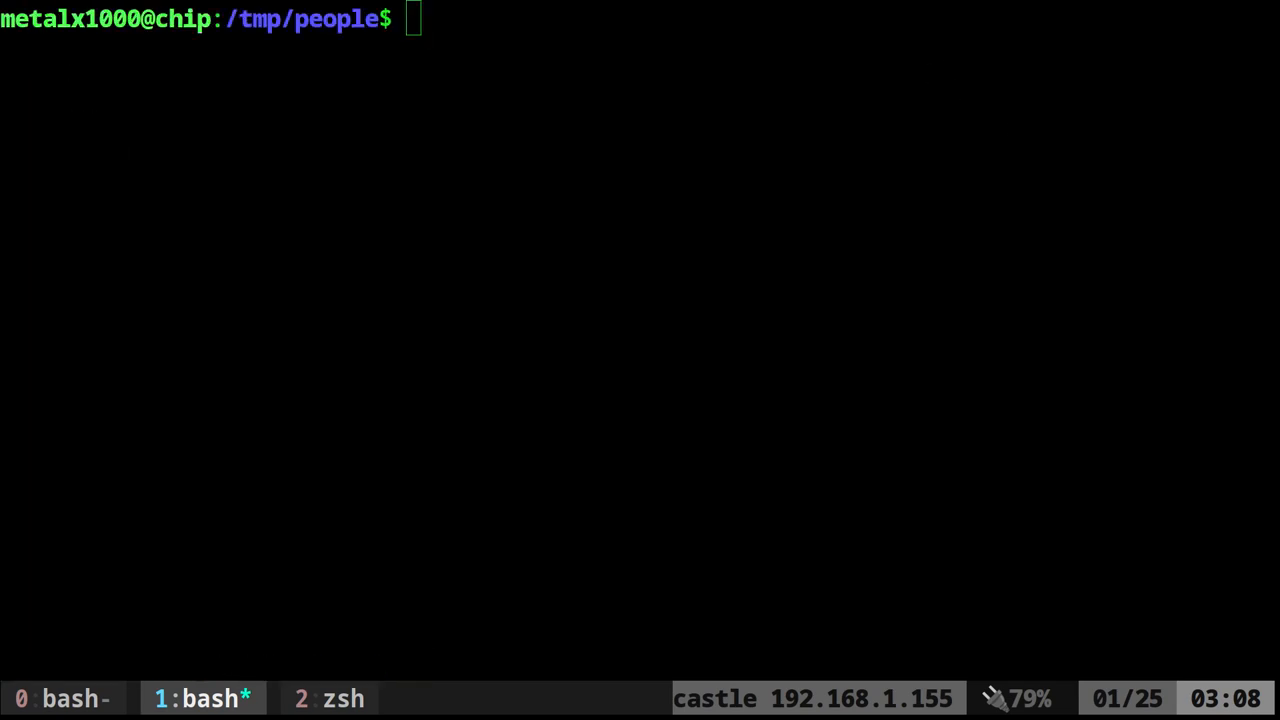
# Paste "$odds" and "$evens" side by side as two columns of name pairs.
pyautogui.write('paste <(echo "$odds") <(echo "$evens")')
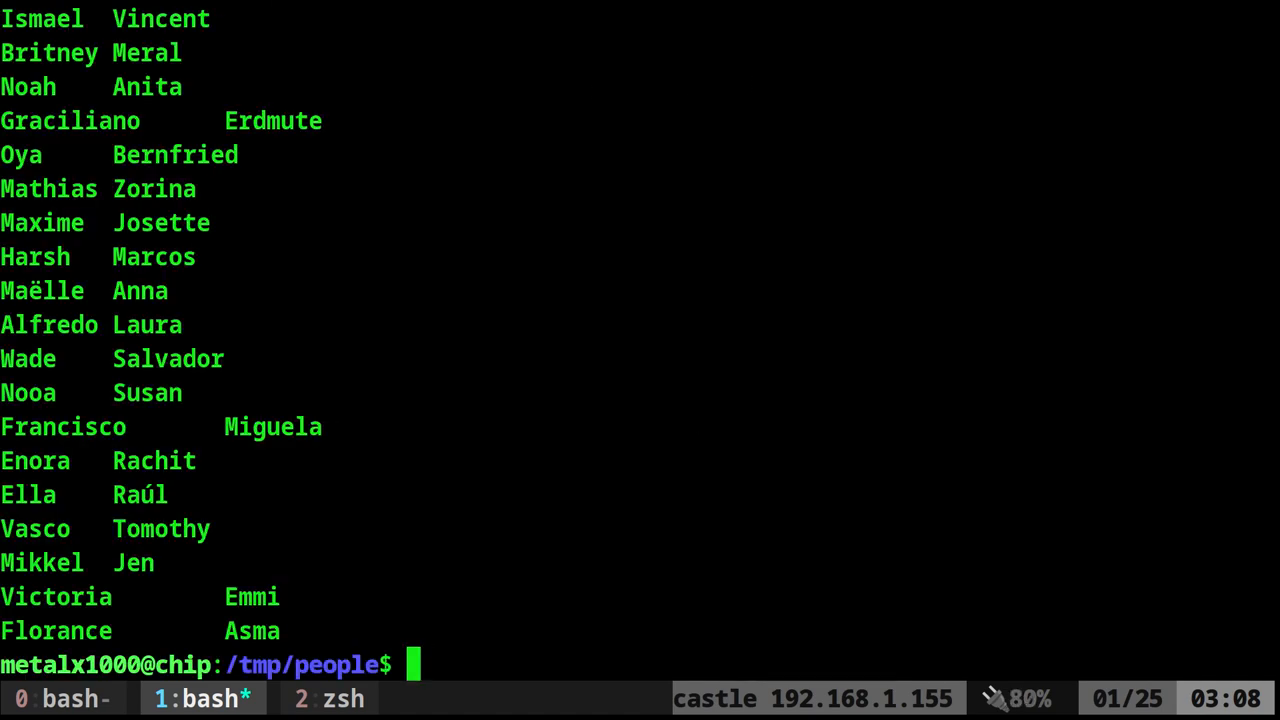
pyautogui.moveTo(974, 414)
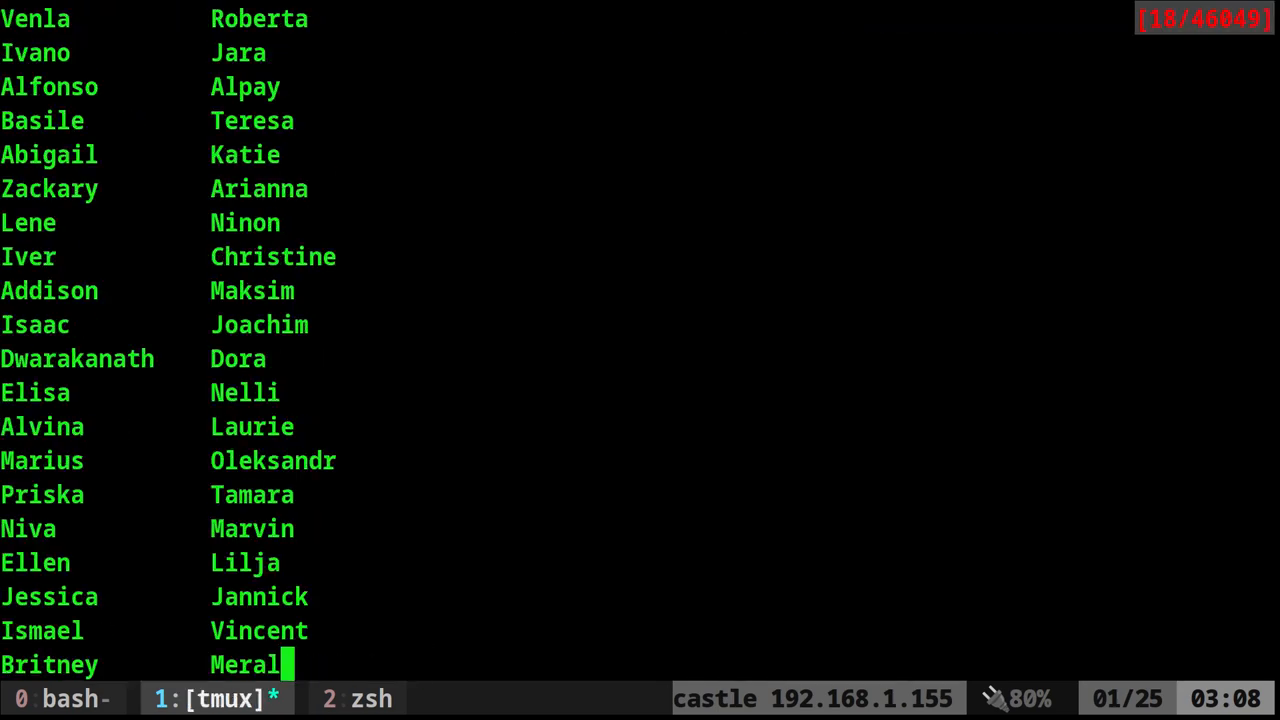
pyautogui.scroll(-3)
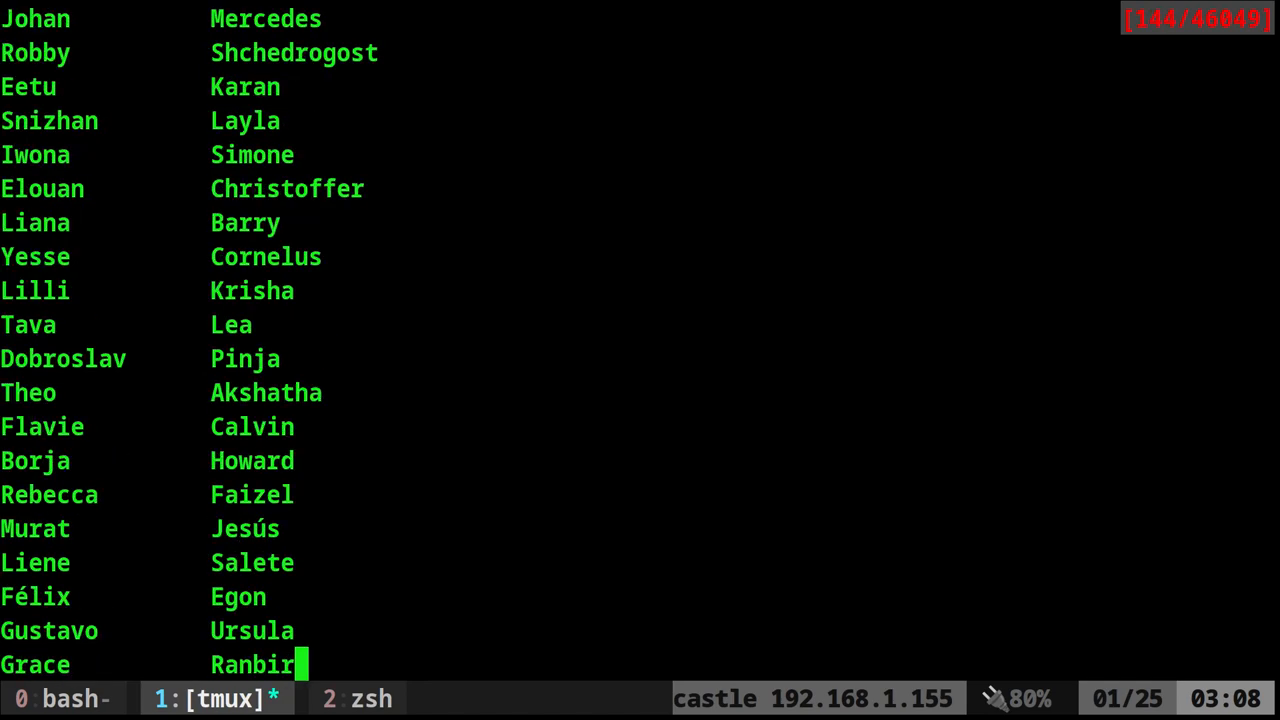
pyautogui.scroll(-3)
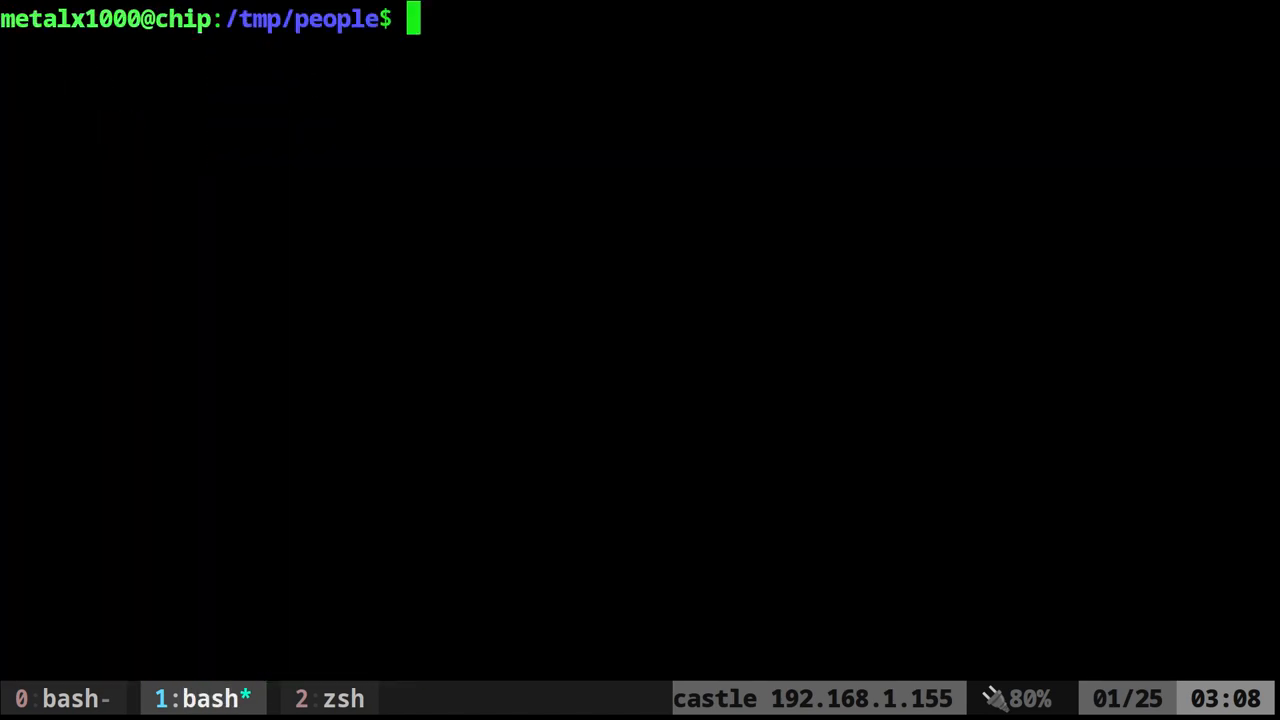
# Show team_up.sh, run it, and pipe its pairing output to wc -l giving 377.
pyautogui.write('cat team_up.sh')
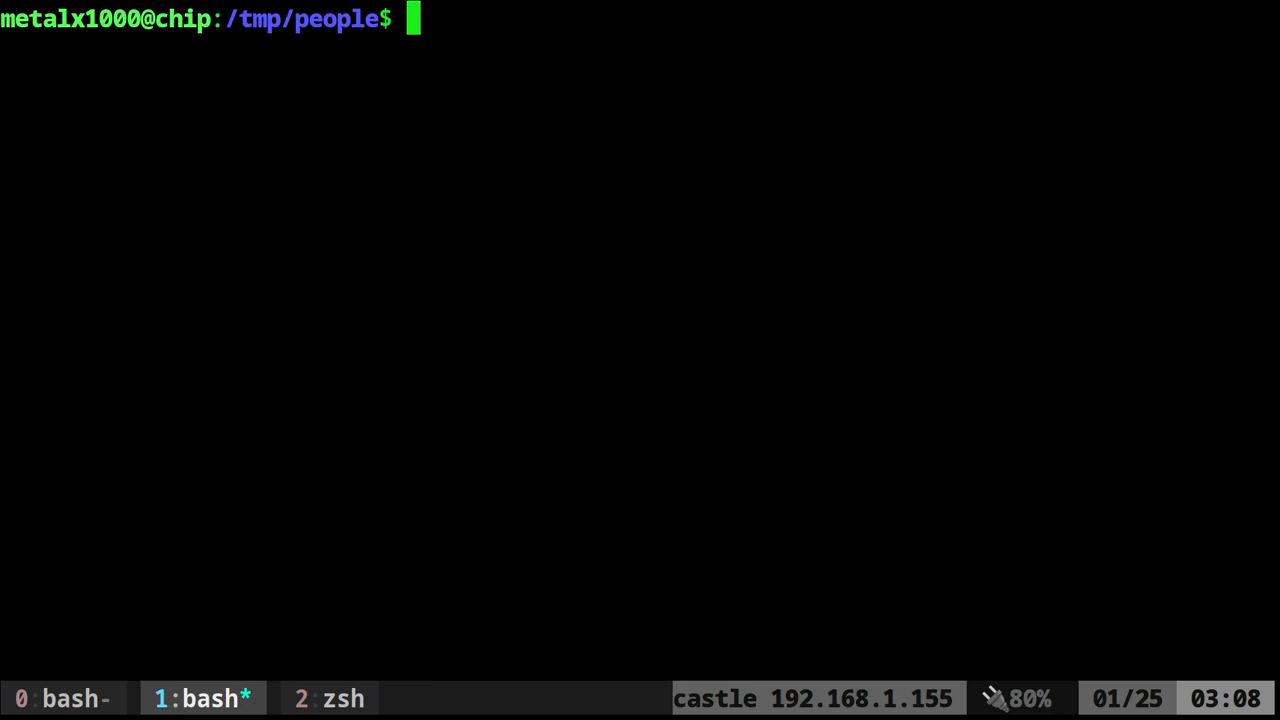
pyautogui.write('./team_up.sh')
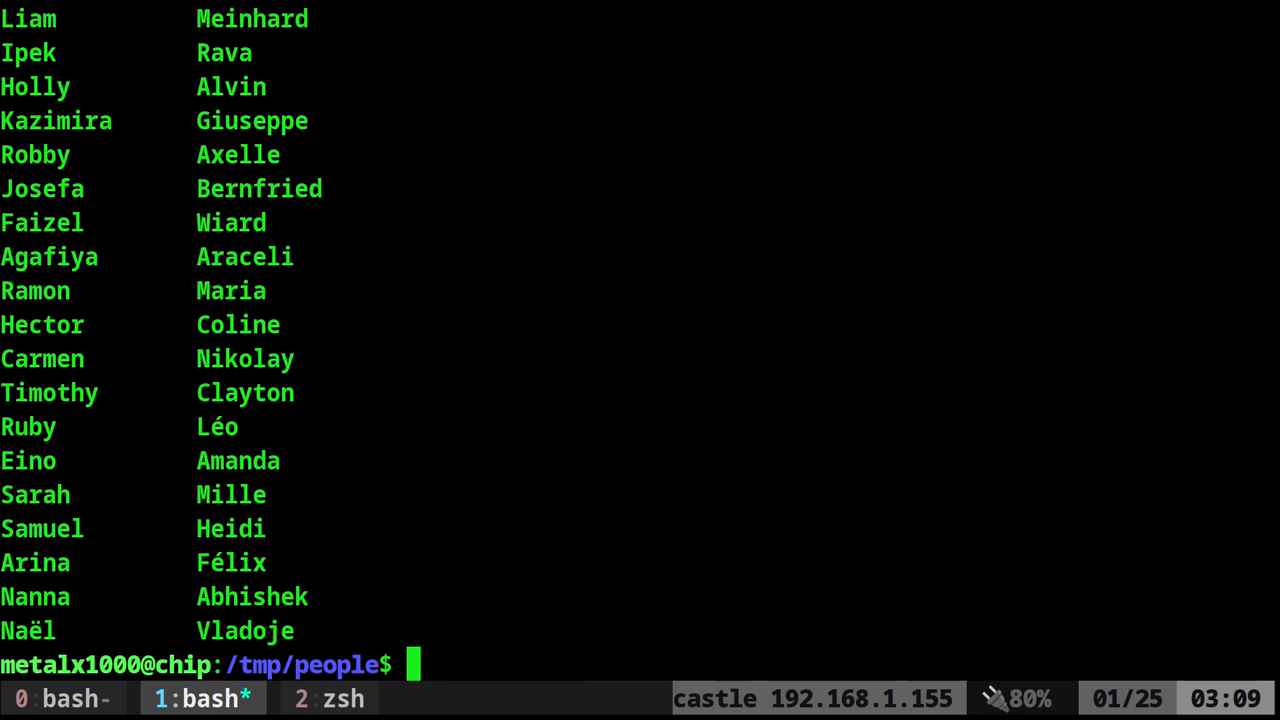
pyautogui.write('./team_up.sh')
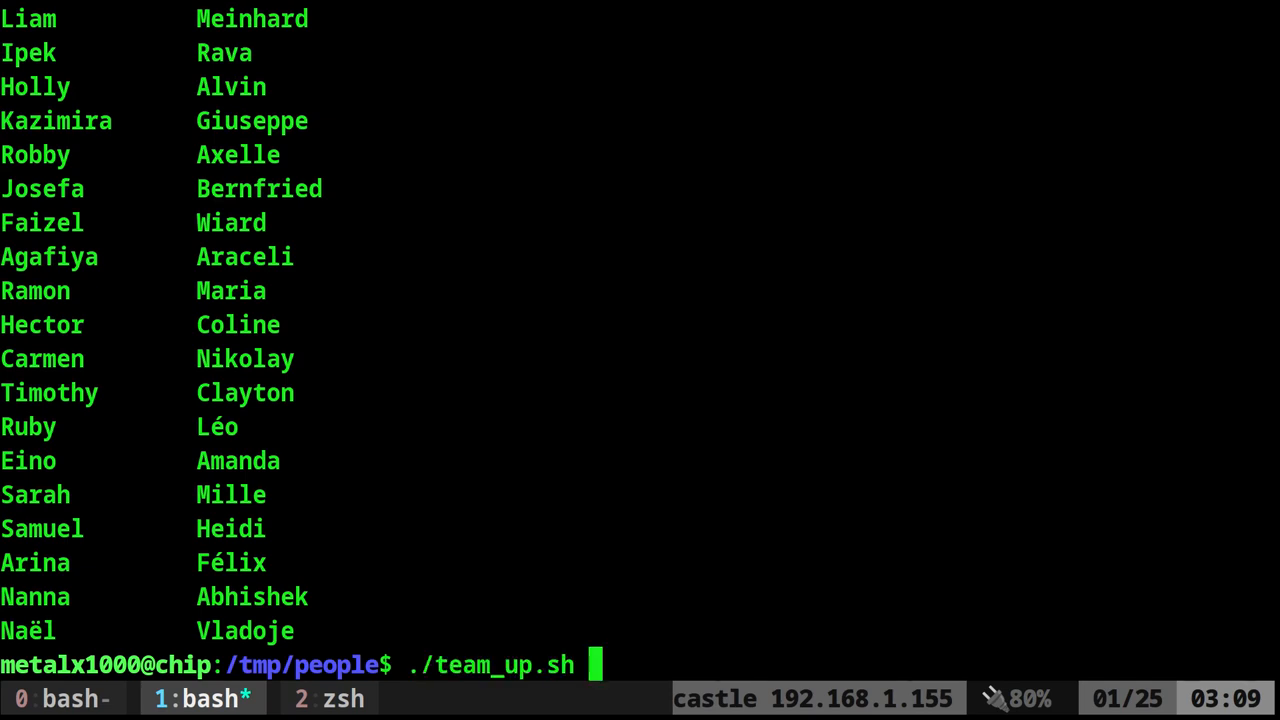
pyautogui.write('|wc -l')
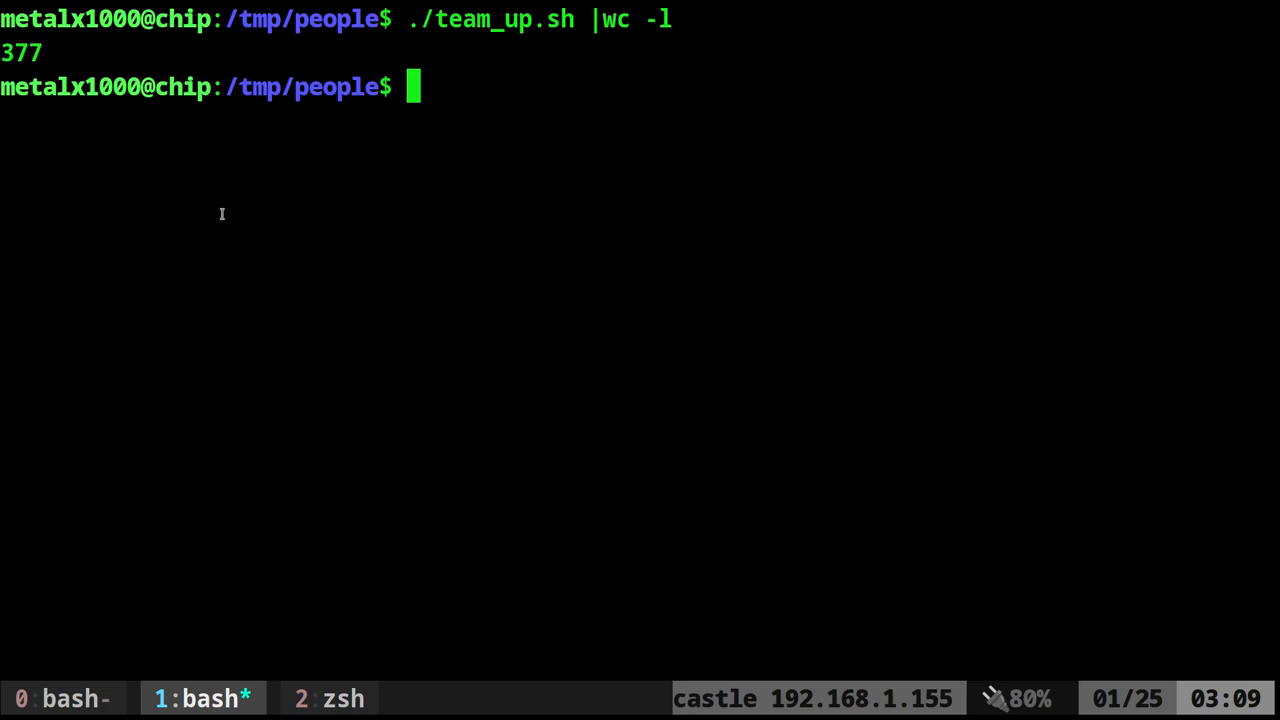
pyautogui.moveTo(234, 208)
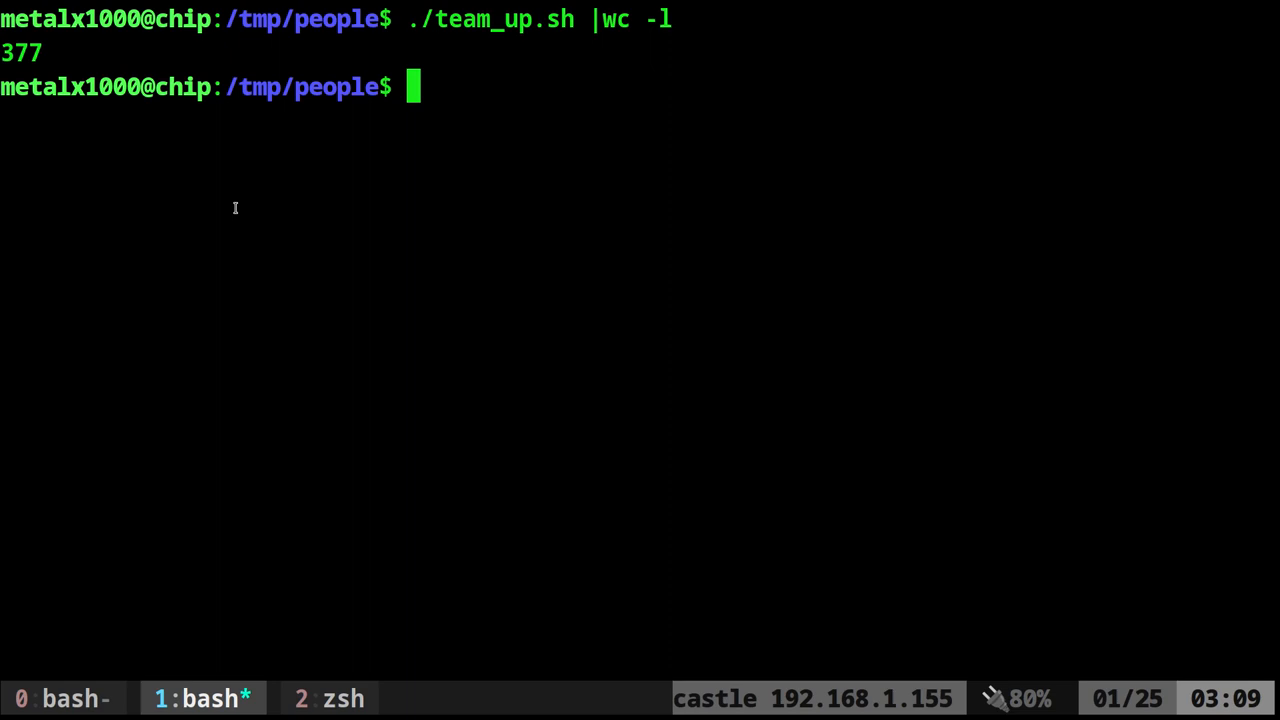
pyautogui.moveTo(394, 224)
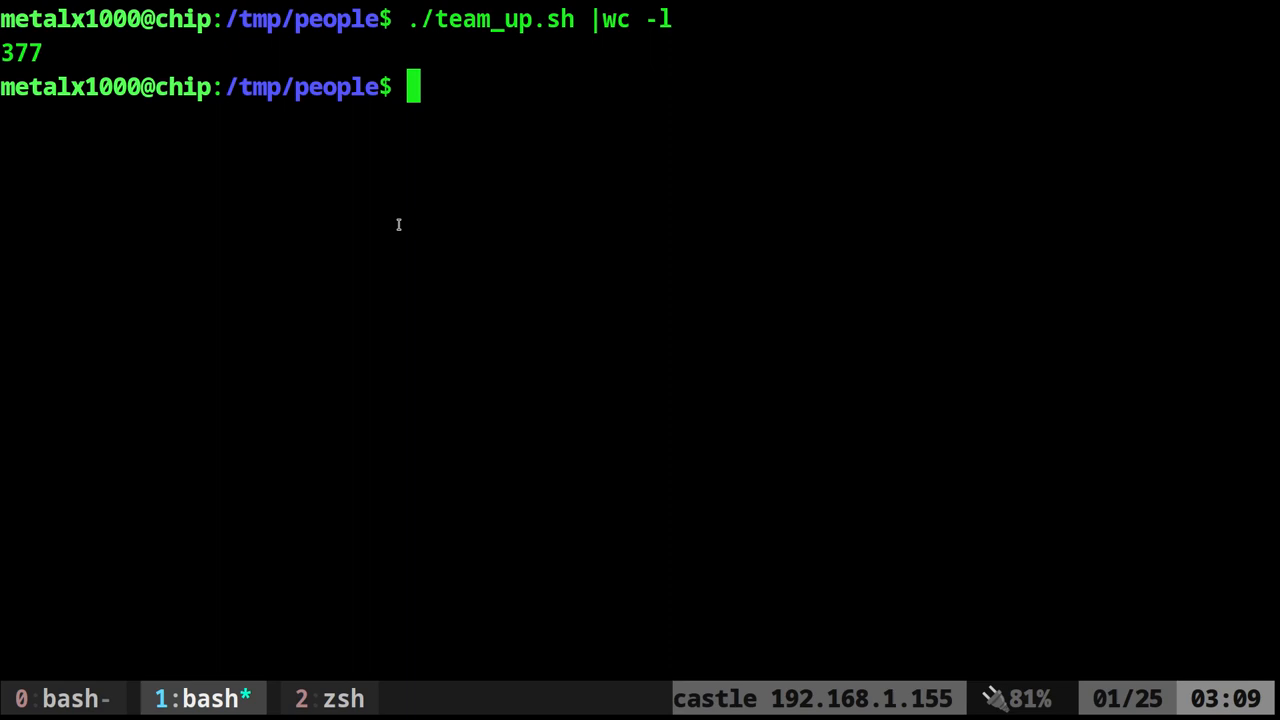
pyautogui.moveTo(438, 232)
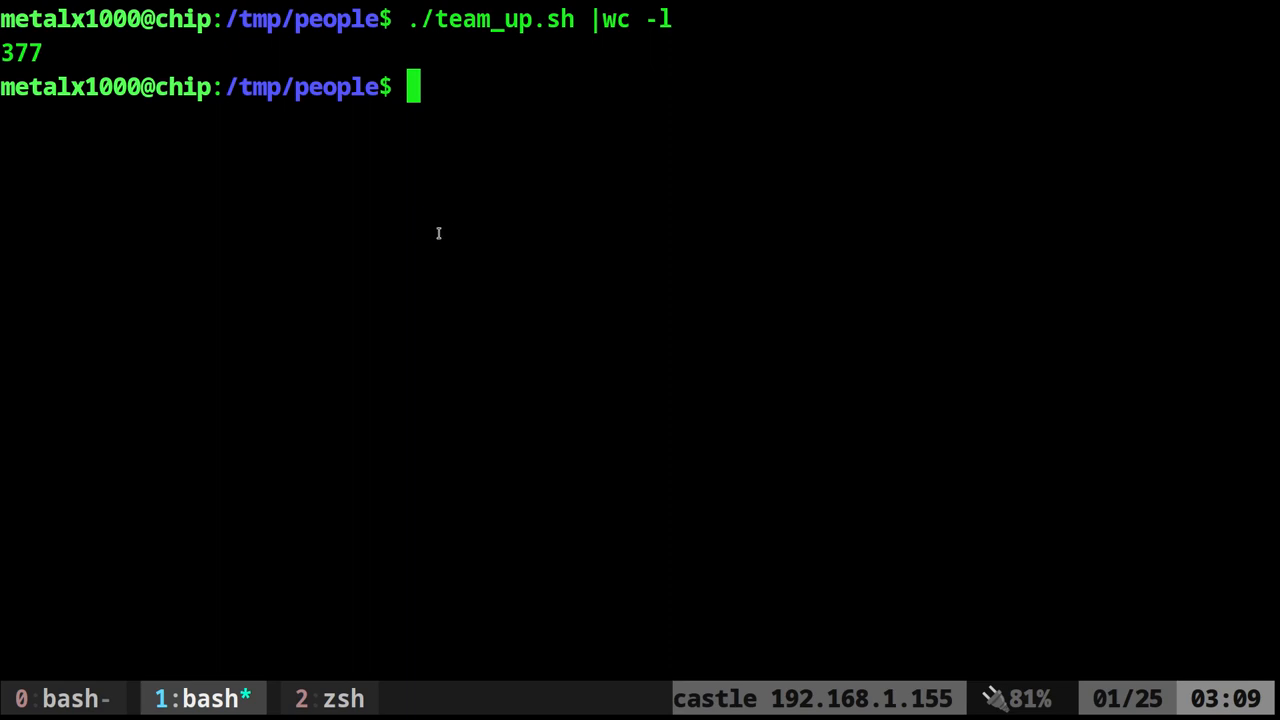